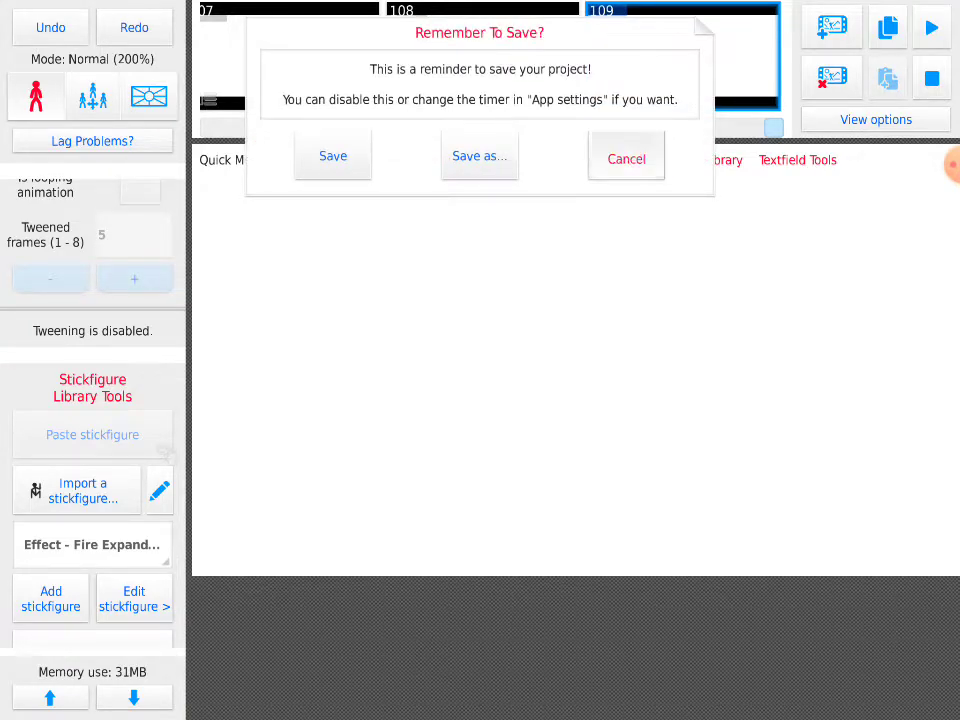
Cancel the 'Remember To Save?' reminder, leaving the project unsaved on frame 109.
left_click(626, 158)
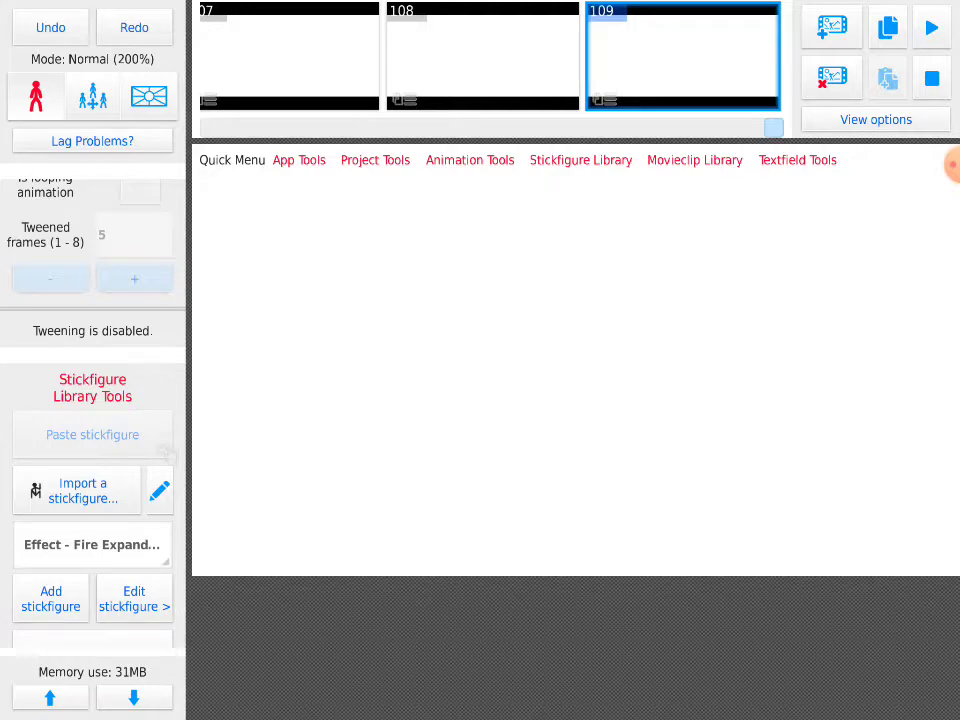
Open Frame Tools for frame 109 to show its sound and clear-frame options.
left_click(930, 25)
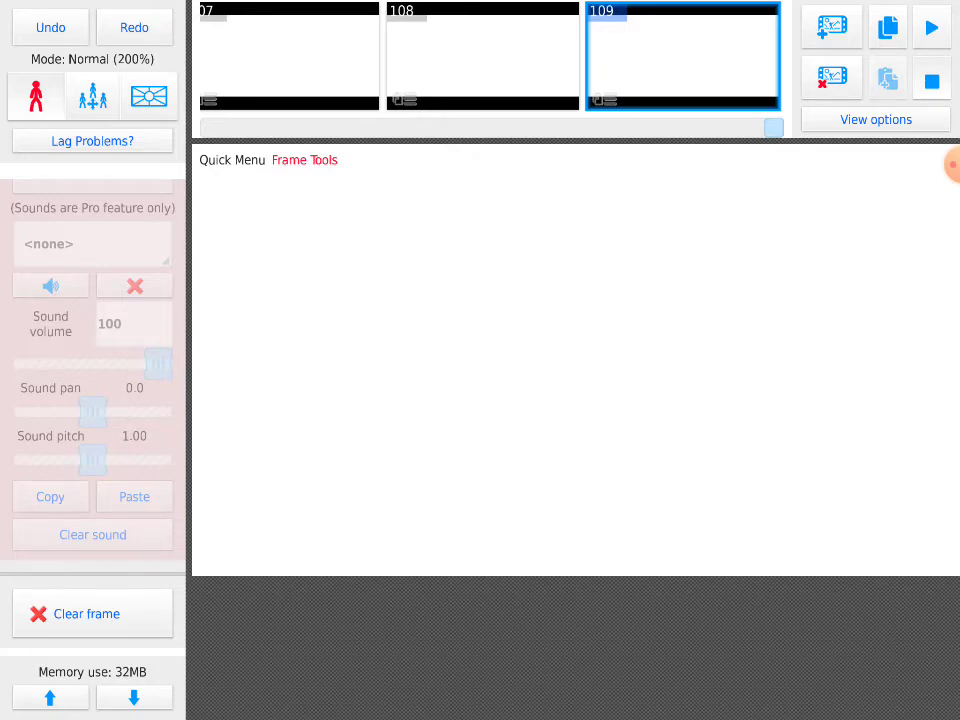
Dismiss the frame 109 Frame Tools panel to return to the standard Quick Menu.
left_click(930, 25)
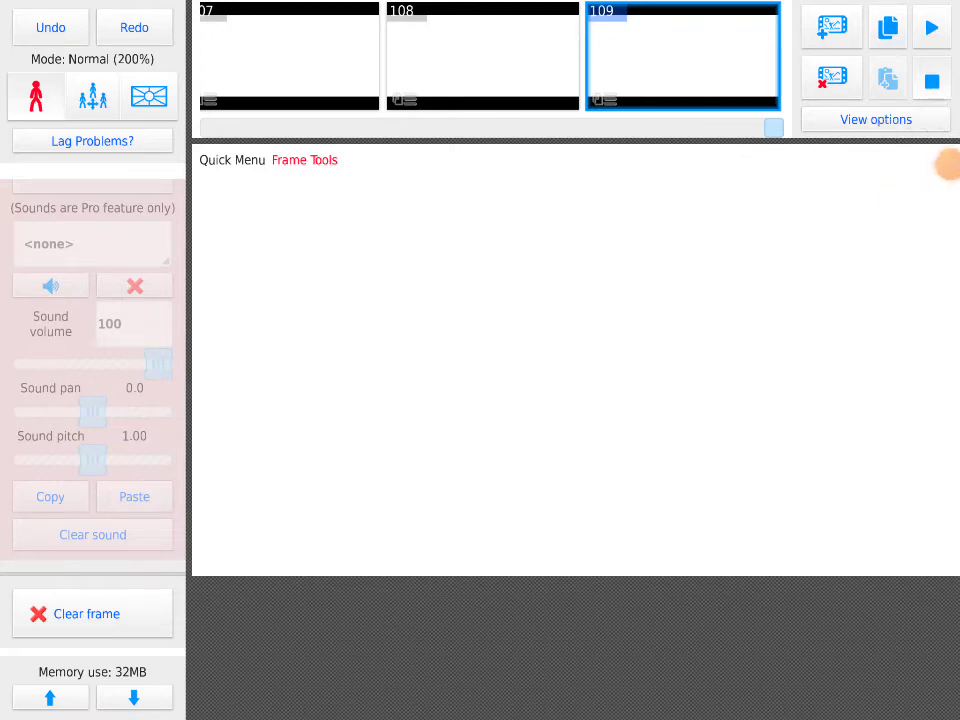
left_click(930, 25)
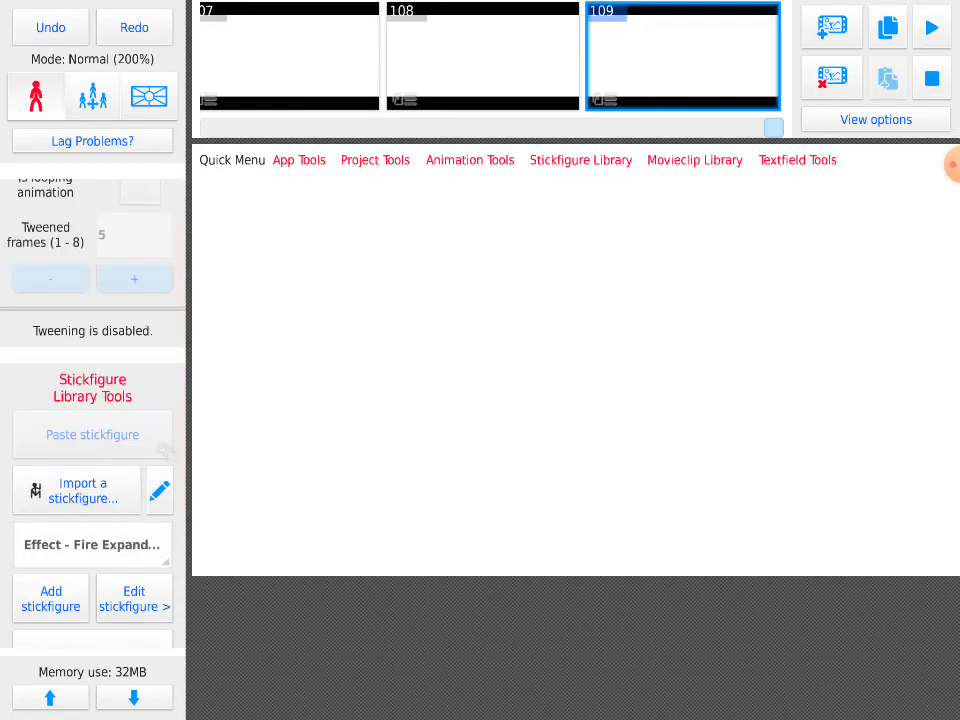
left_click(931, 24)
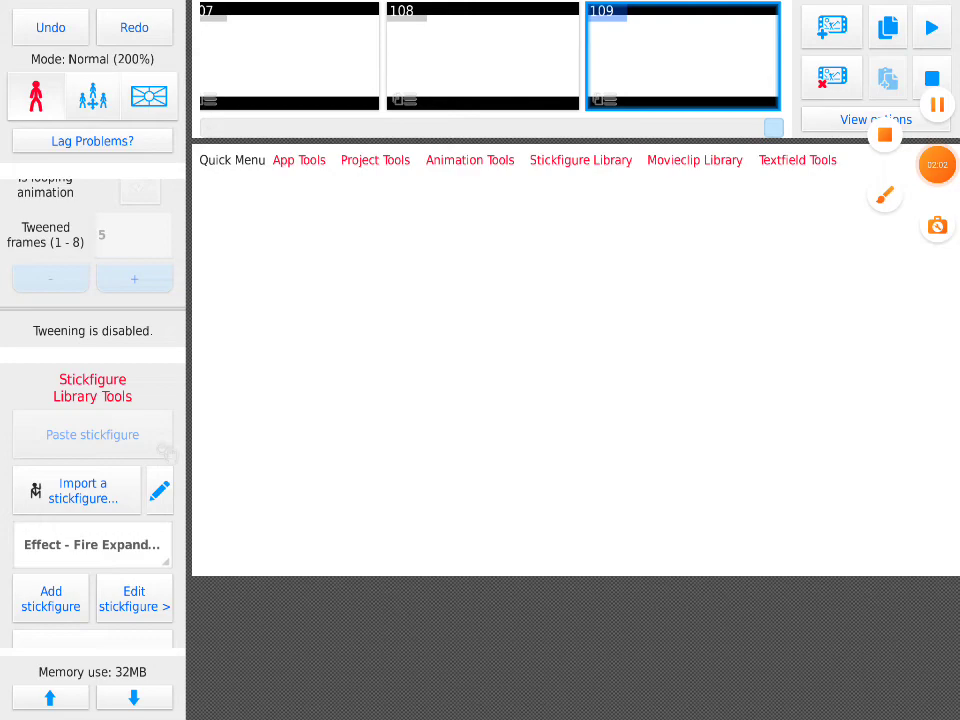